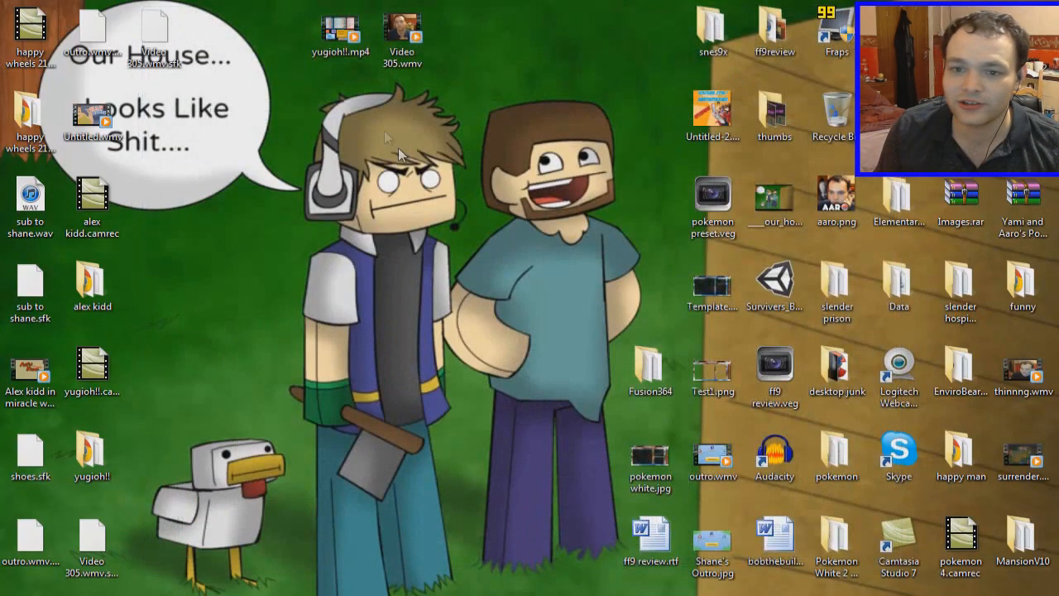
mouse_move(249, 7)
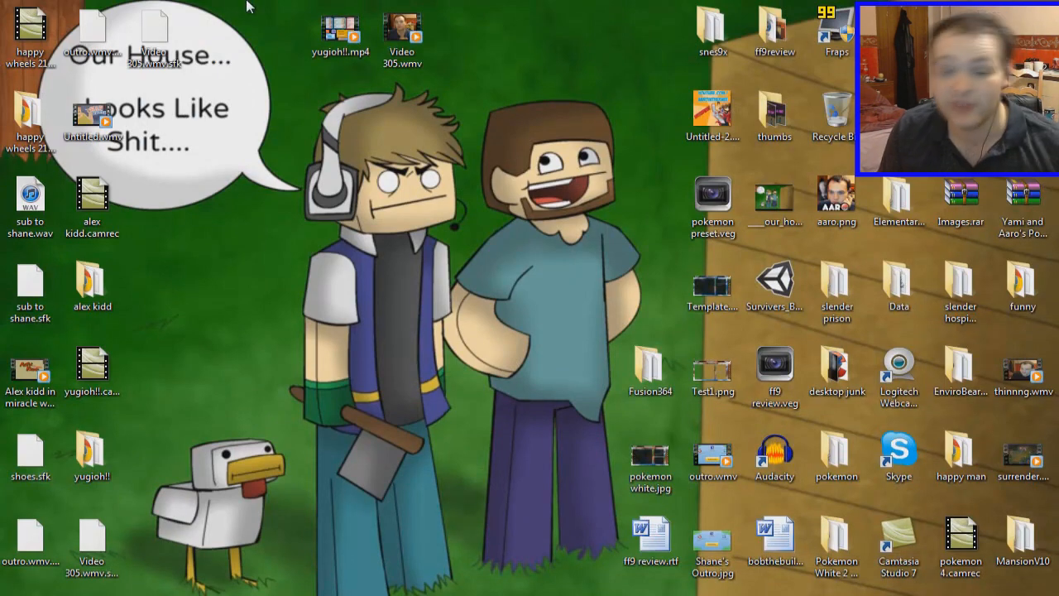
mouse_move(315, 275)
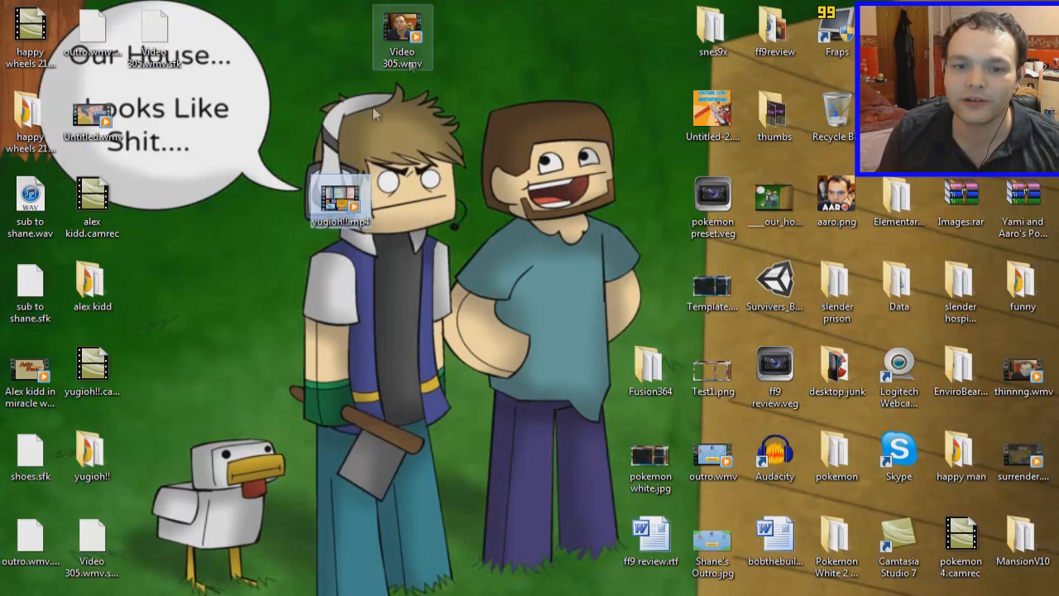
Step: Move yugioh!!.mp4 and Video 305.wmv onto the desktop, then close the Video 305 playback
drag(402, 37, 402, 203)
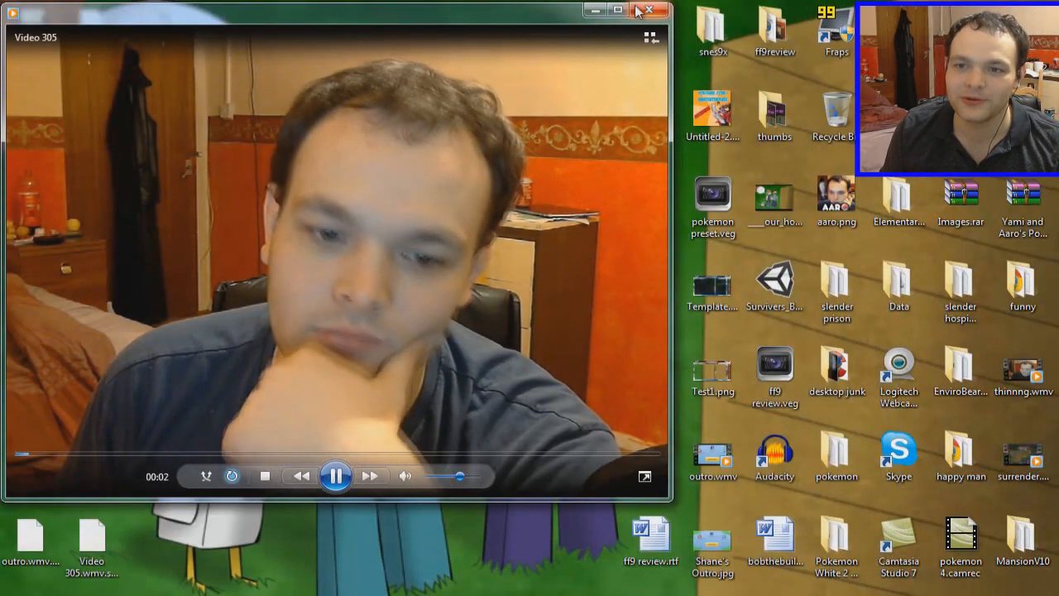
click(659, 10)
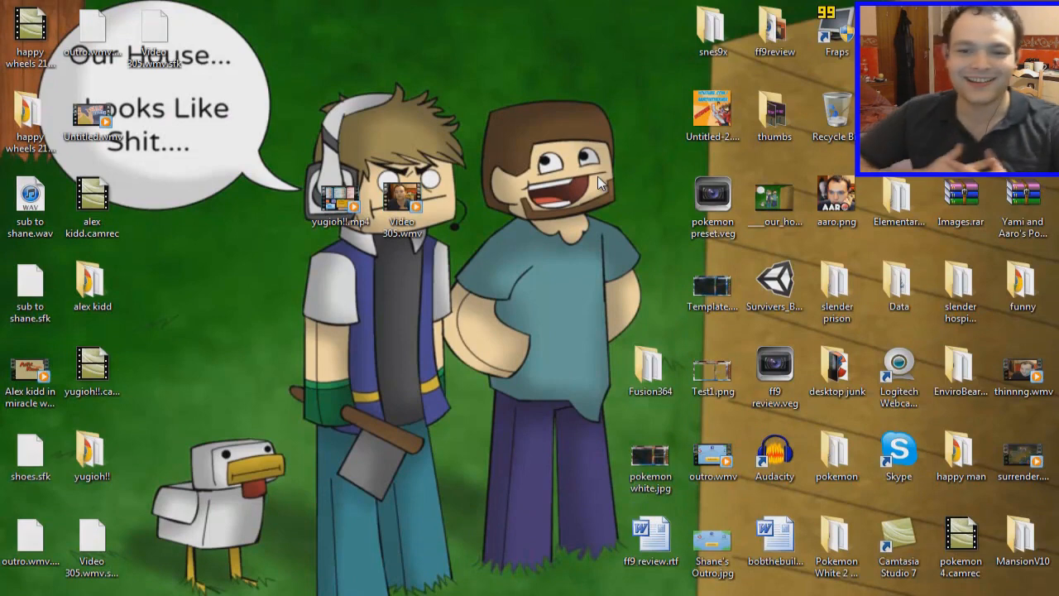
mouse_move(463, 154)
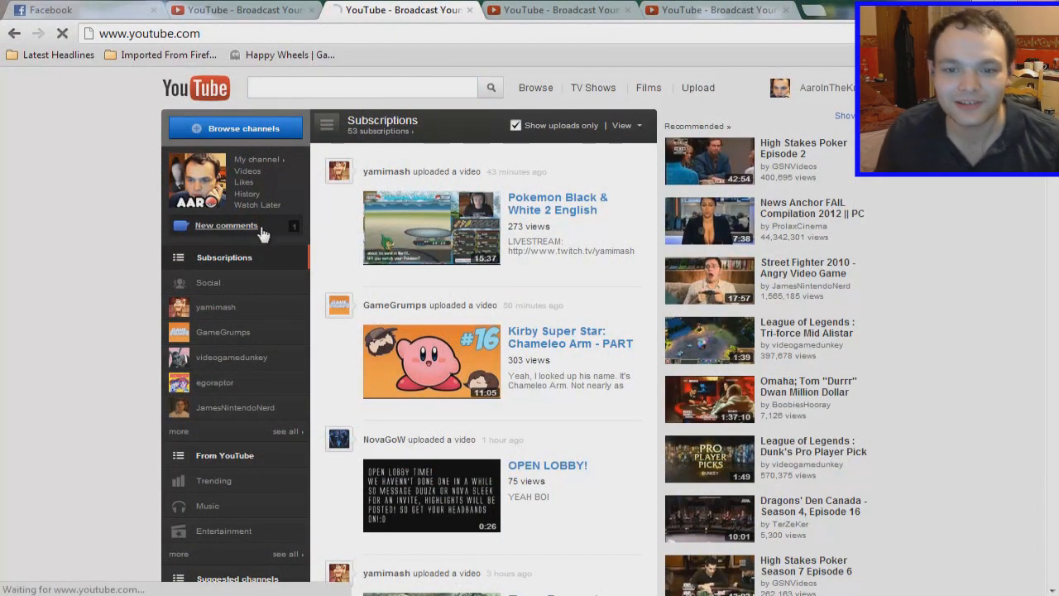
Step: Open YouTube's new comments inbox and read the top Galaxy Photon video comment
click(226, 225)
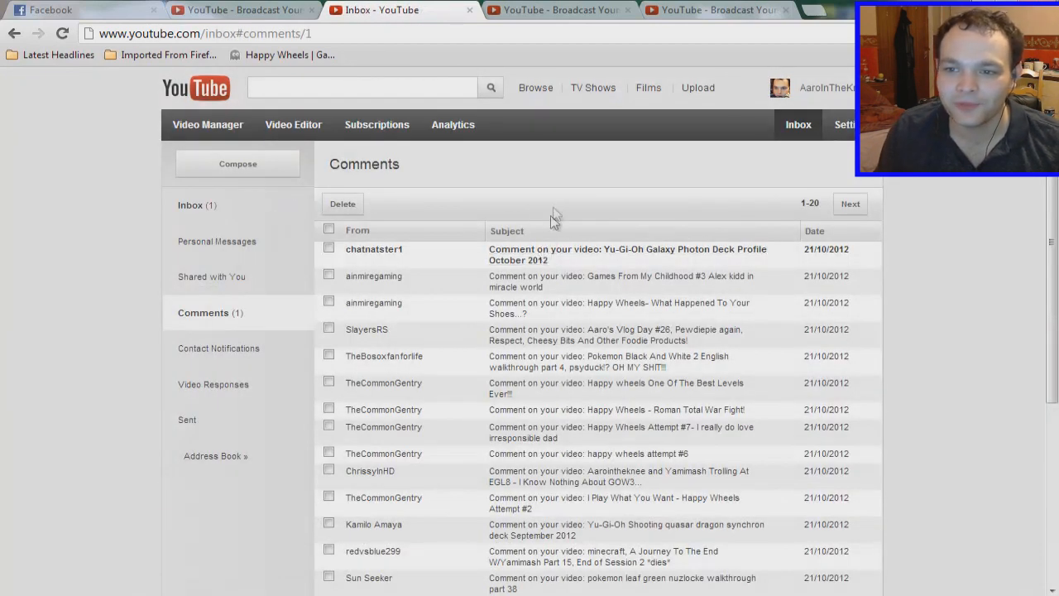
mouse_move(567, 261)
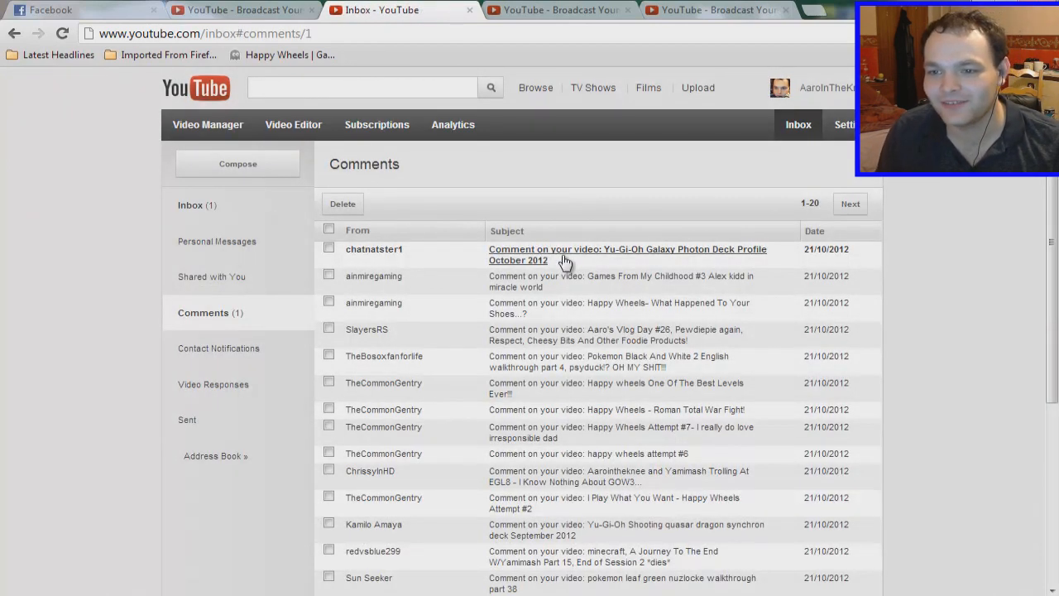
click(627, 255)
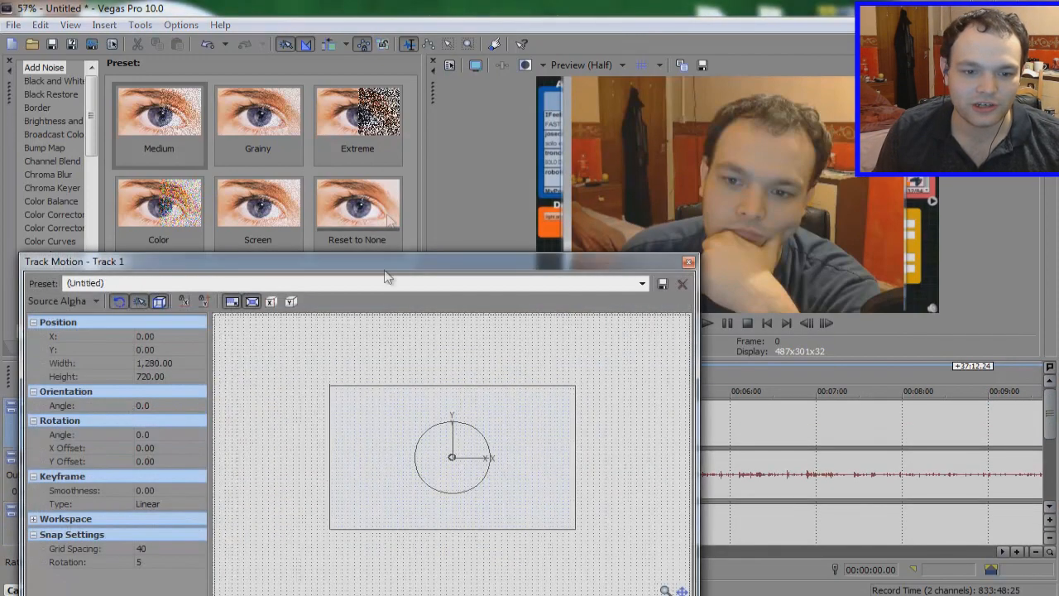
Step: Apply the 'yugioh' motion preset to Track 1 and close the Track Motion window
click(642, 282)
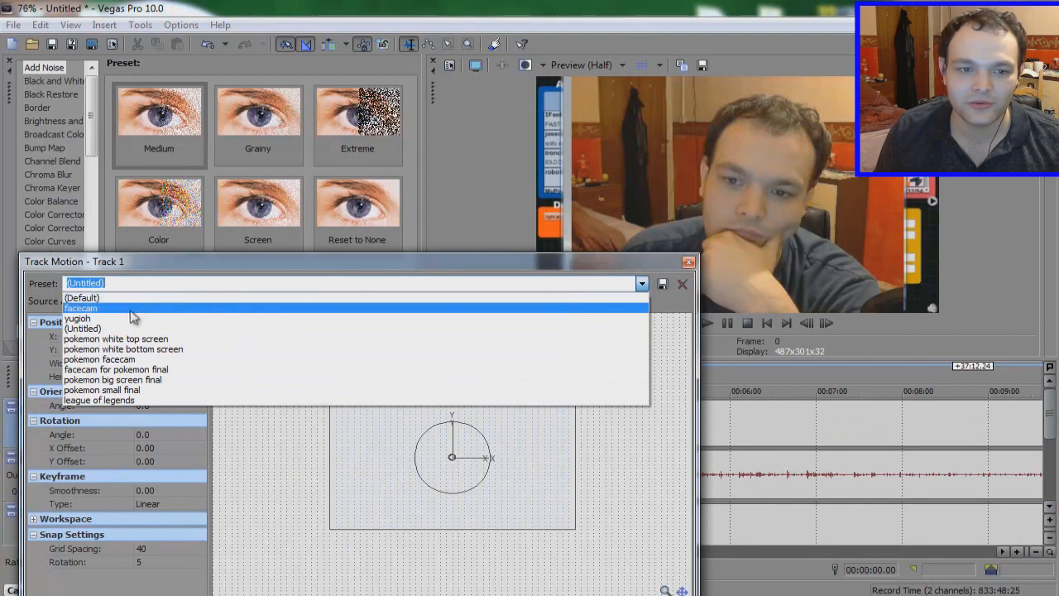
click(77, 318)
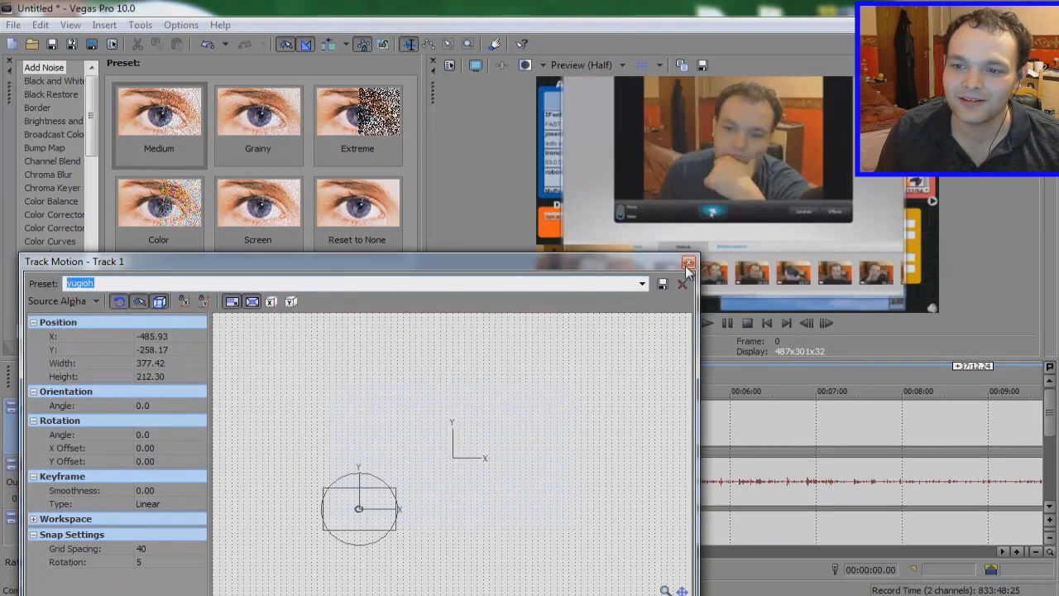
click(688, 265)
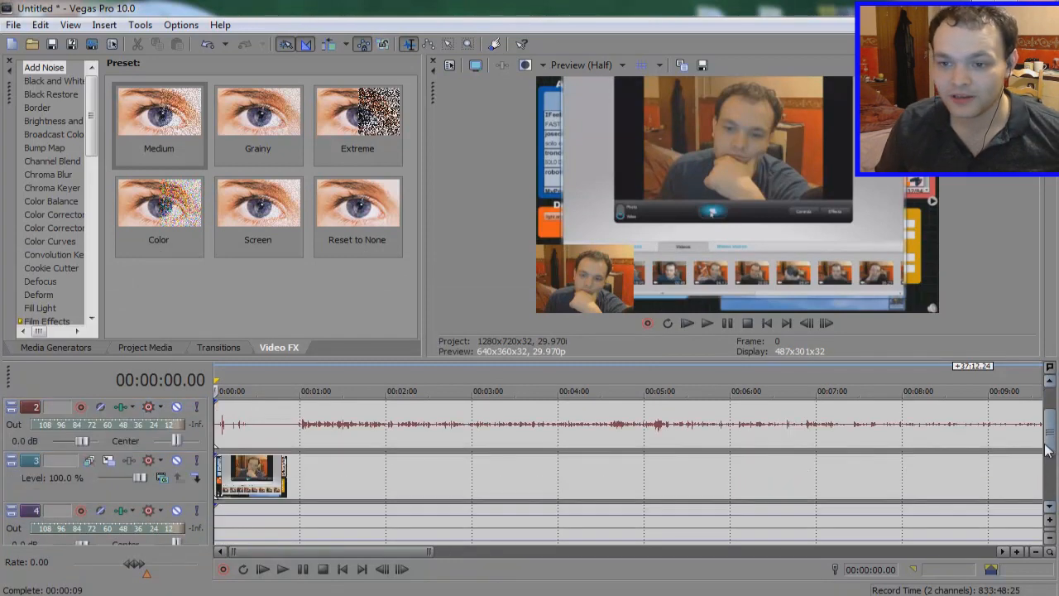
click(707, 322)
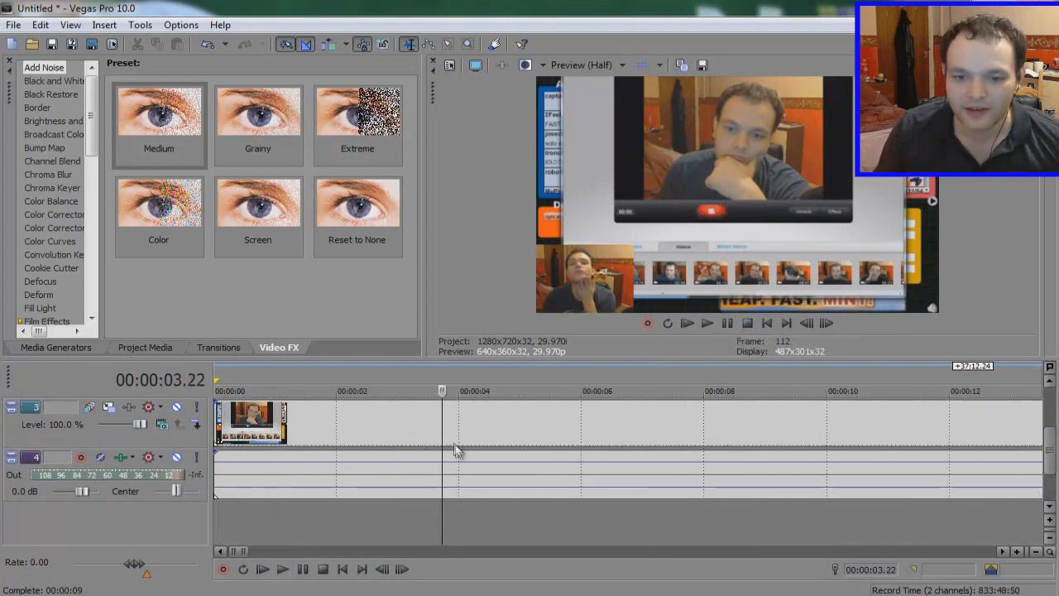
mouse_move(595, 295)
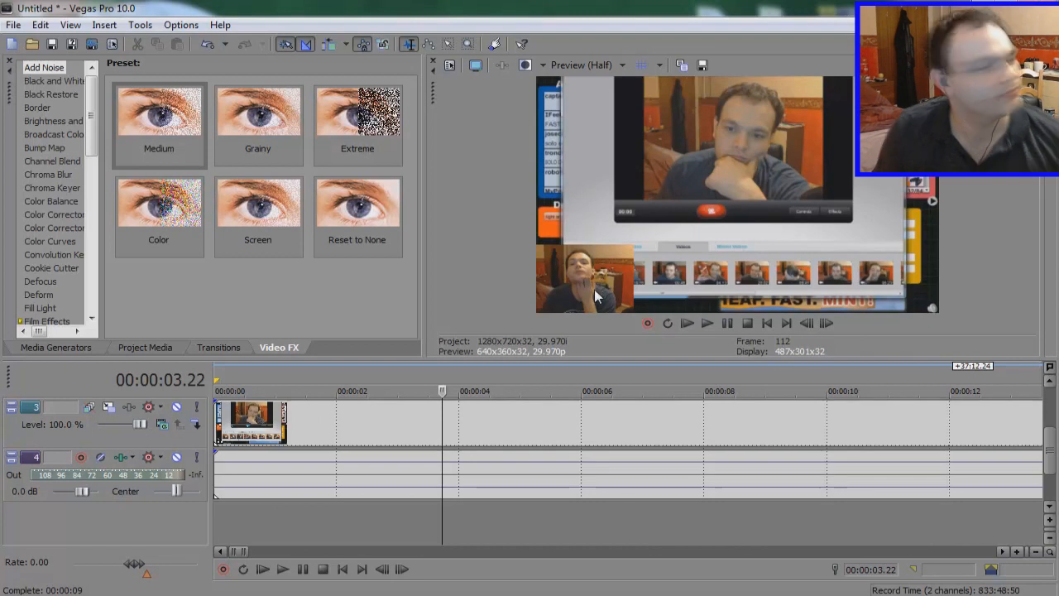
mouse_move(579, 324)
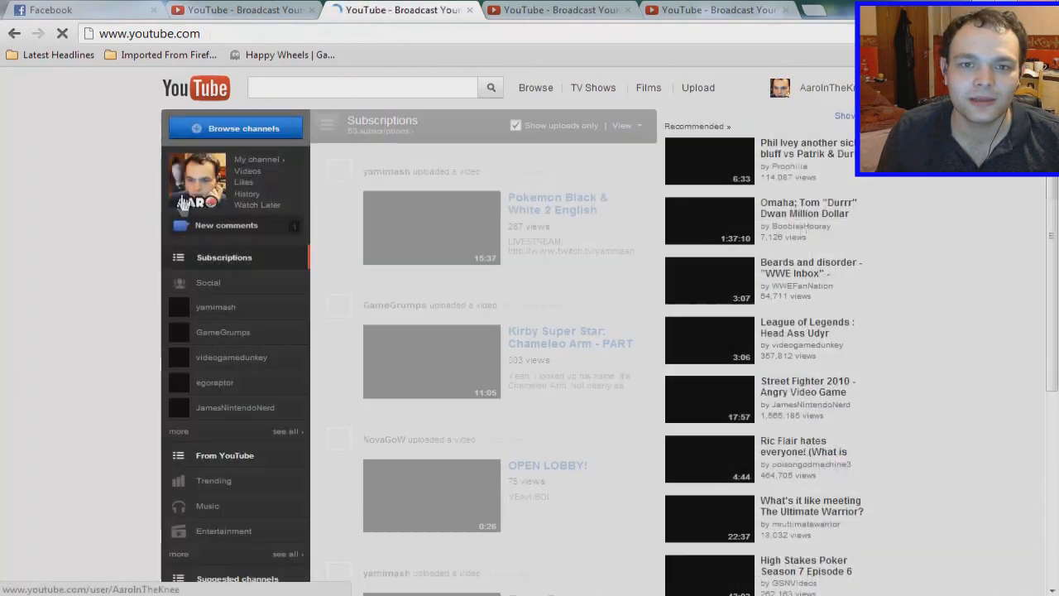
Step: Recheck the comments inbox, then search 'poke awesome' and play the PokeAwesome battle video
click(226, 225)
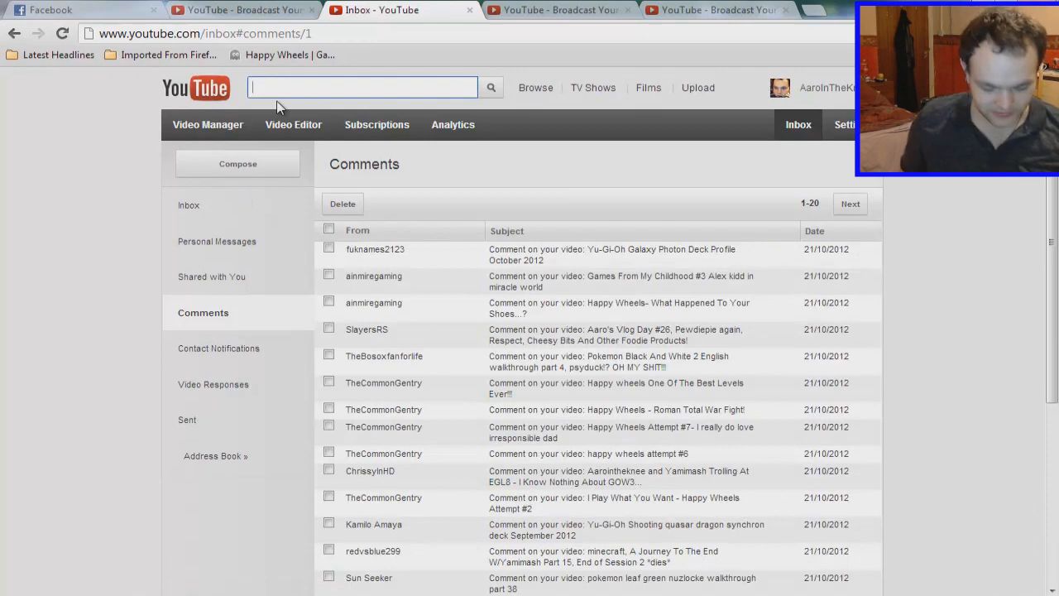
mouse_move(52, 426)
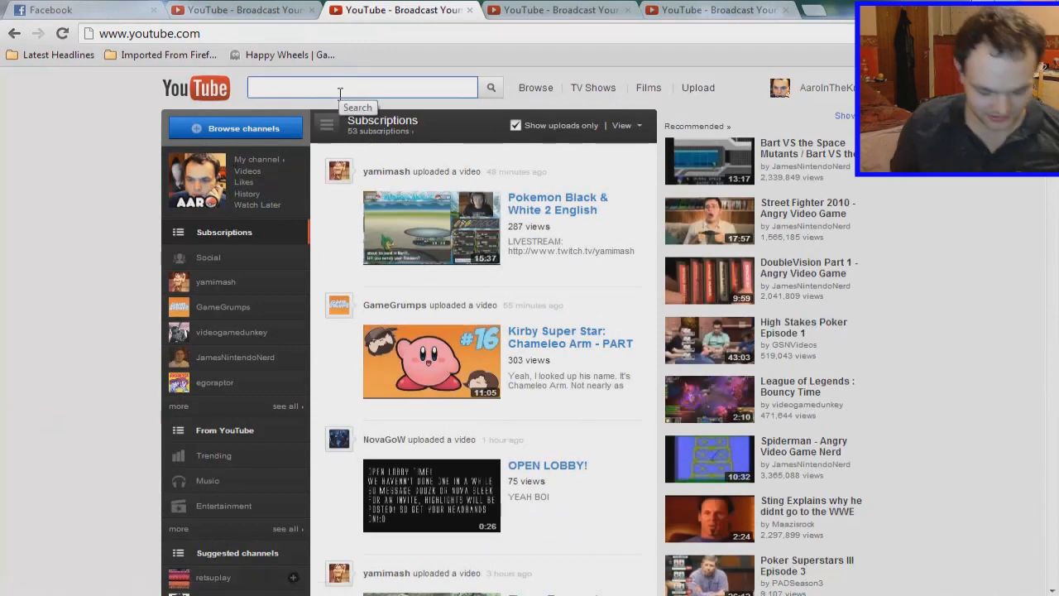
text(poke a)
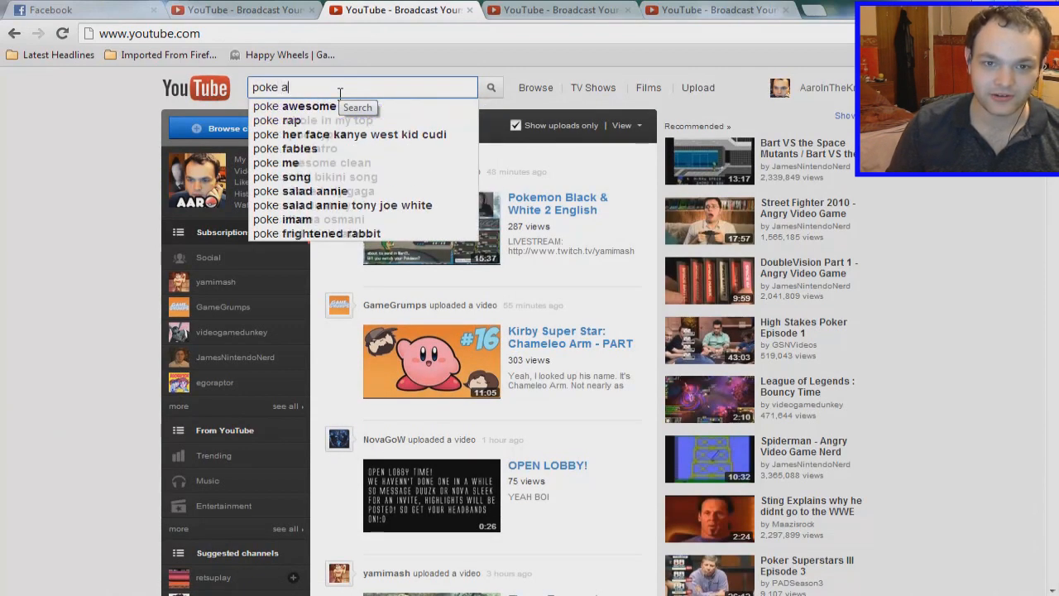
click(295, 106)
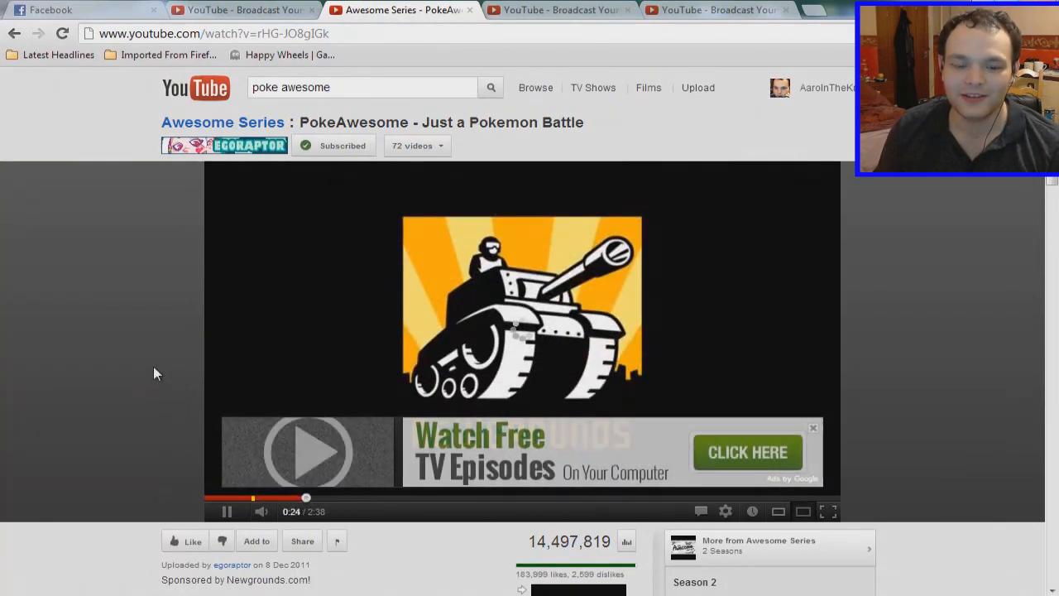
click(812, 428)
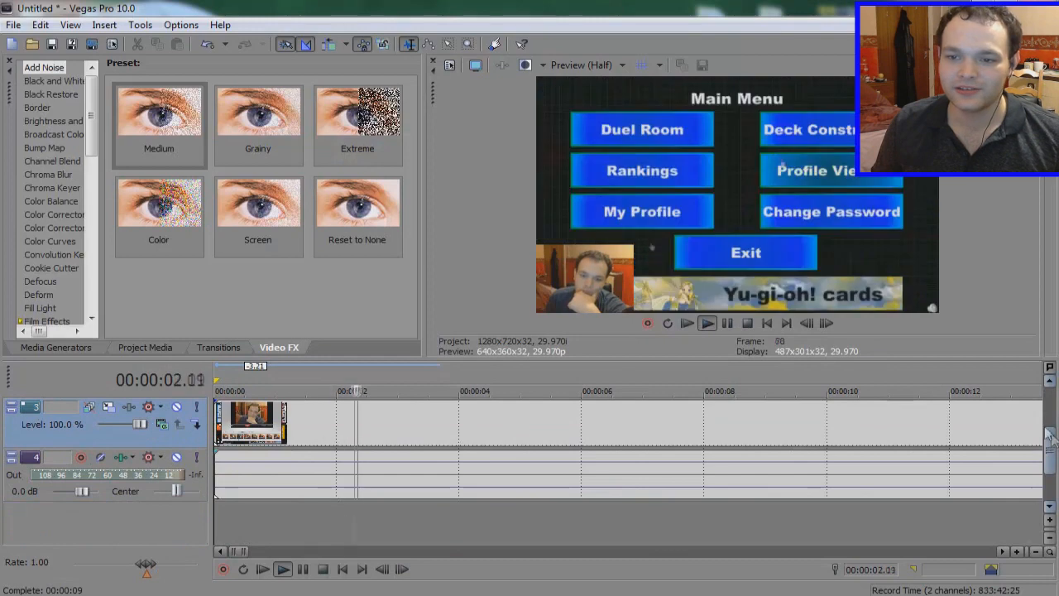
Step: Apply the custom 'mine' Border preset to the webcam event and stop the preview
click(37, 107)
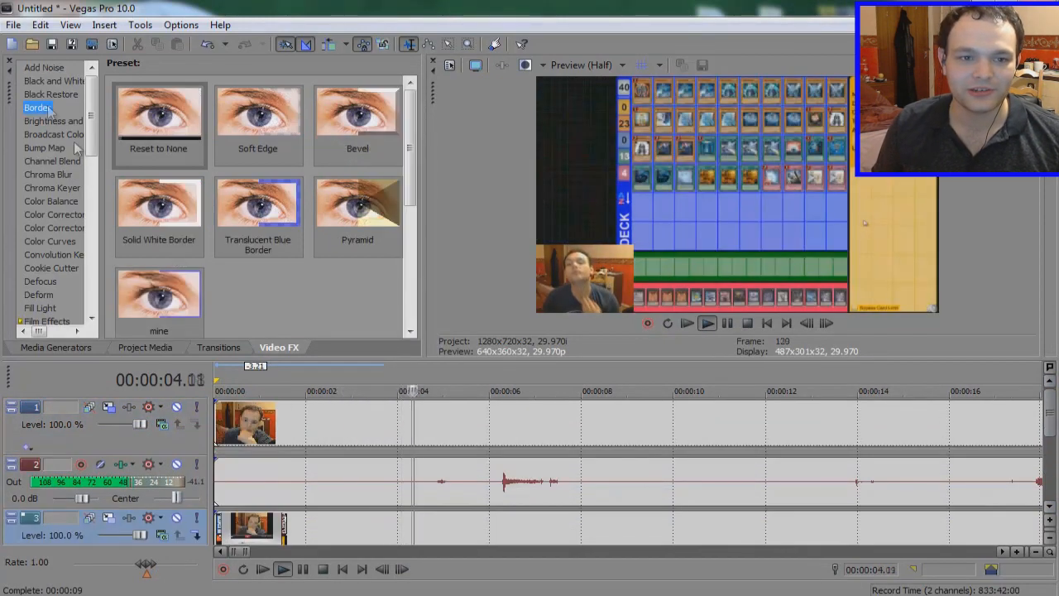
double_click(158, 298)
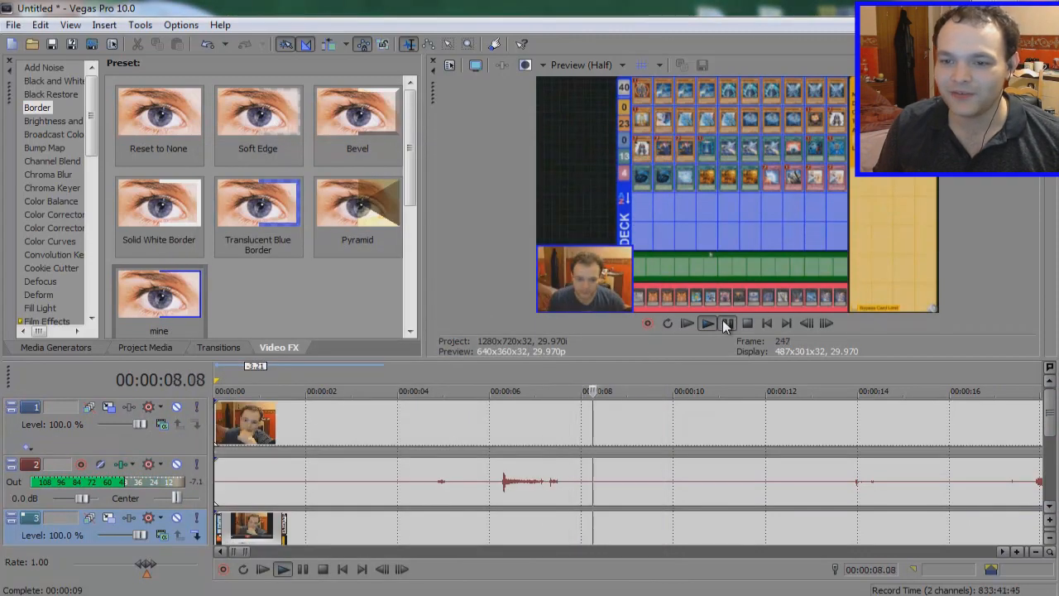
click(706, 322)
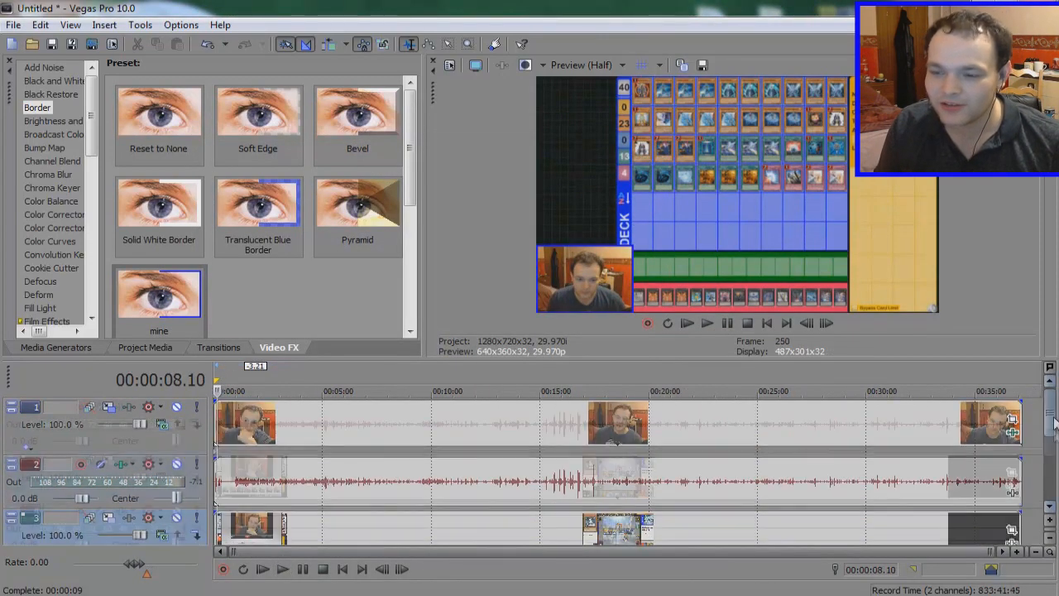
scroll(down, 3)
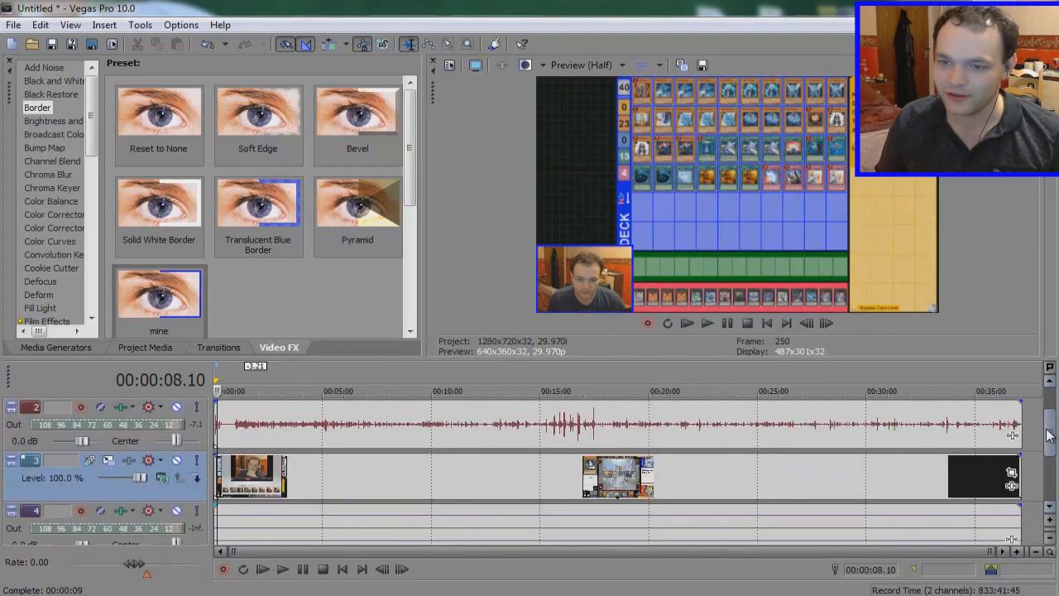
scroll(down, 3)
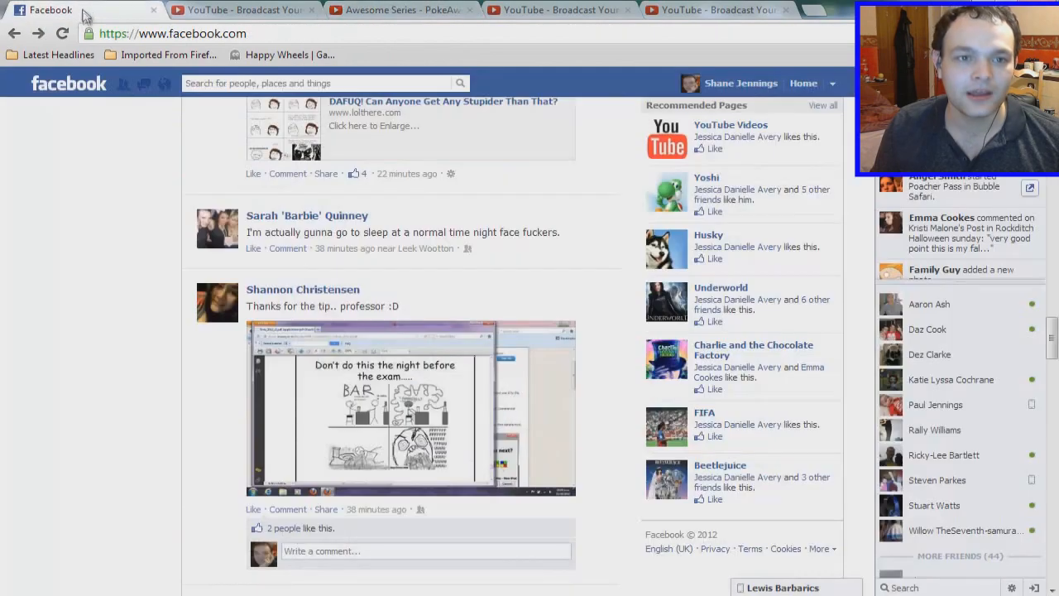
scroll(up, 3)
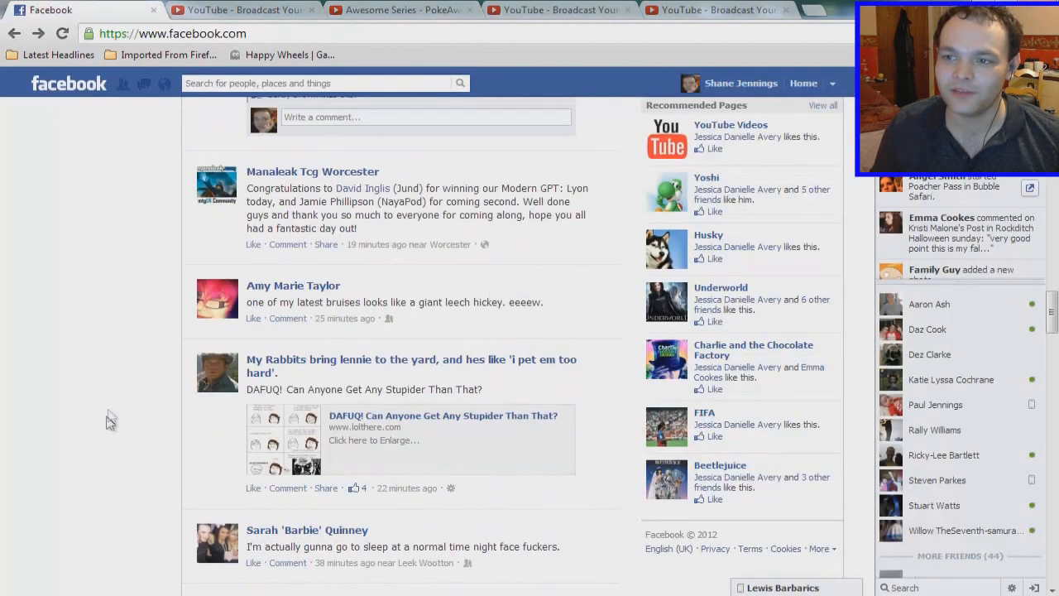
click(928, 304)
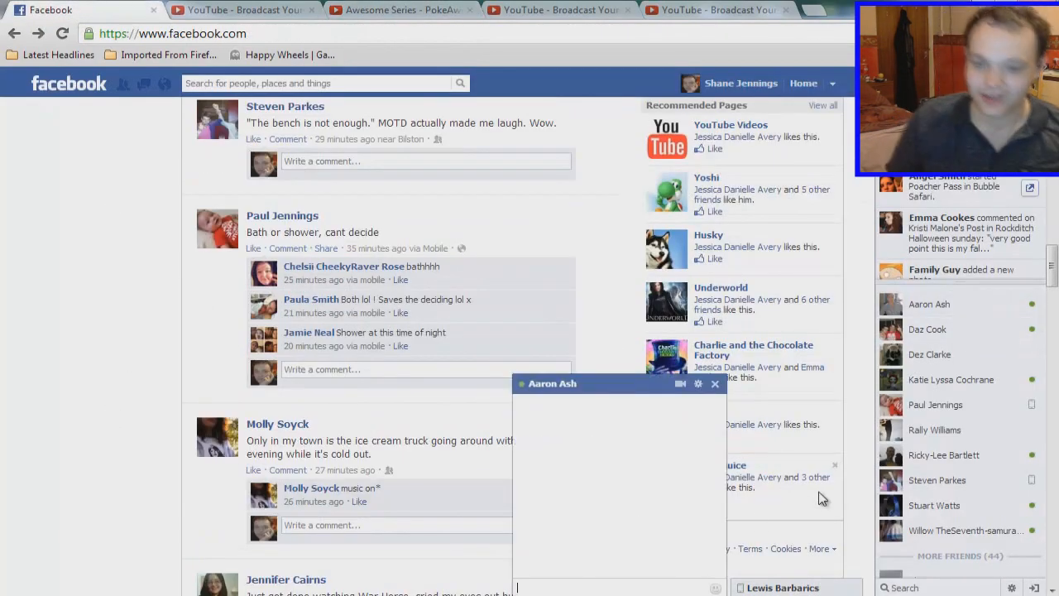
text(yhey aaron ash)
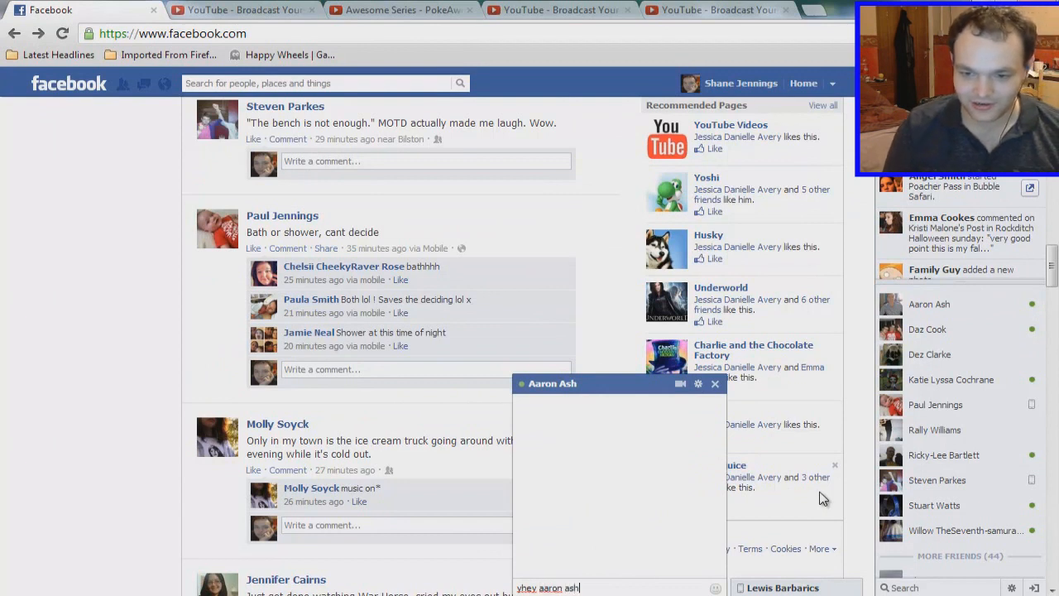
key(Return)
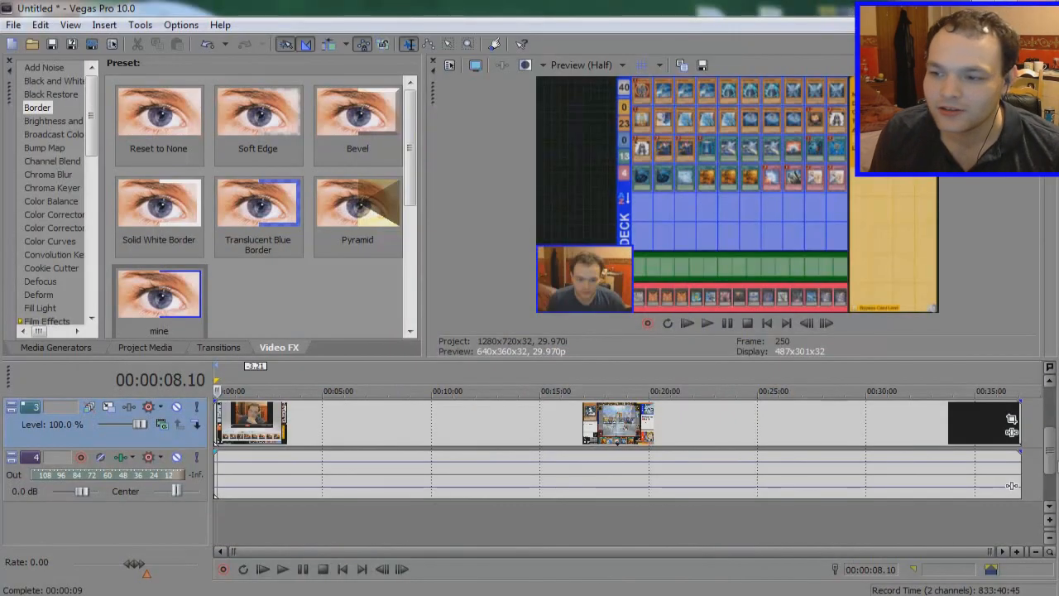
Step: Zoom the timeline toward the end and preview the footage near 36:40
scroll(down, 3)
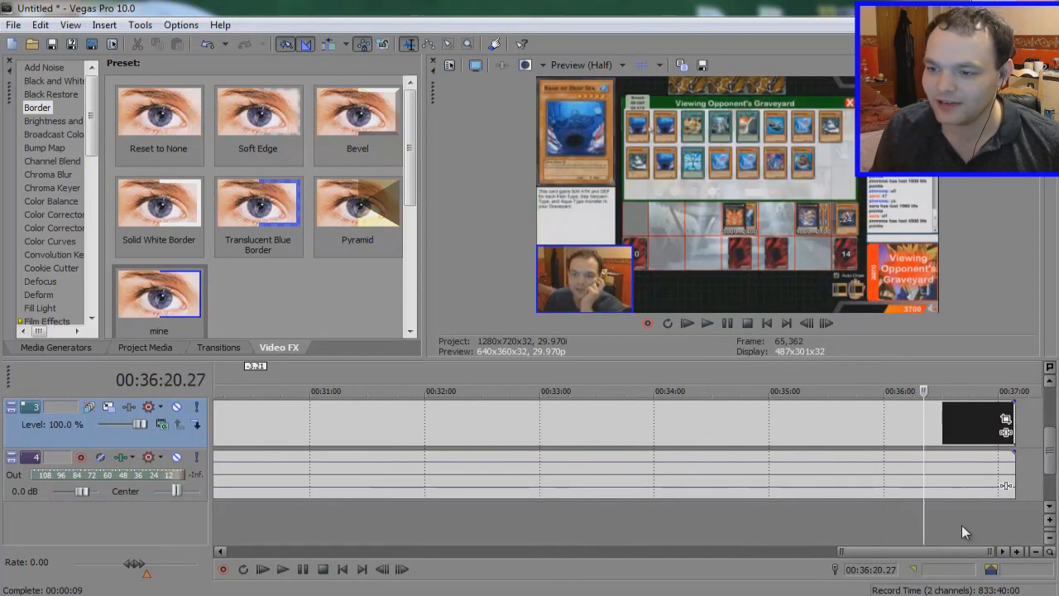
click(706, 323)
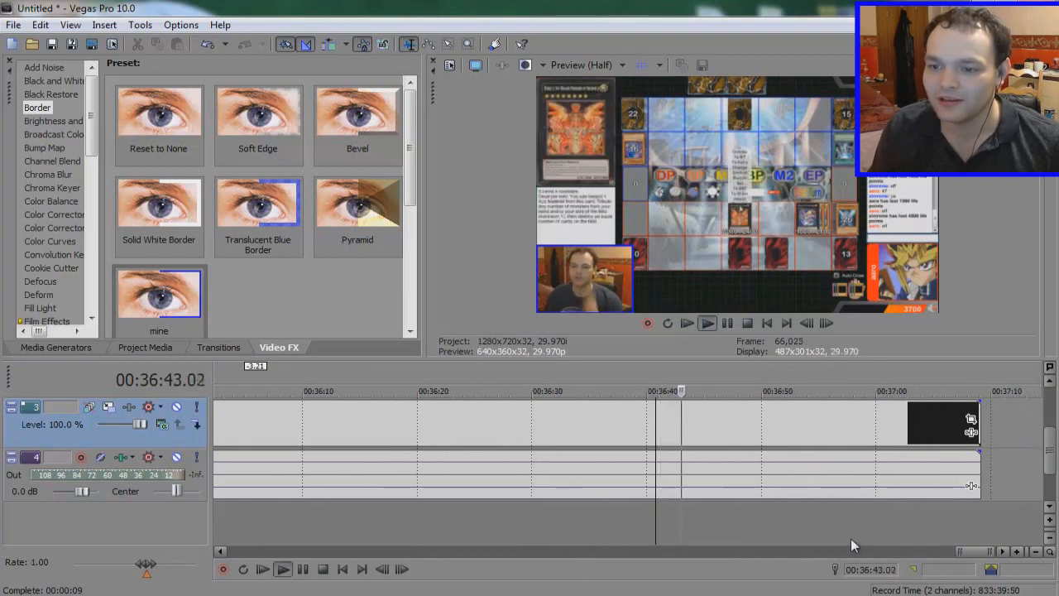
click(746, 323)
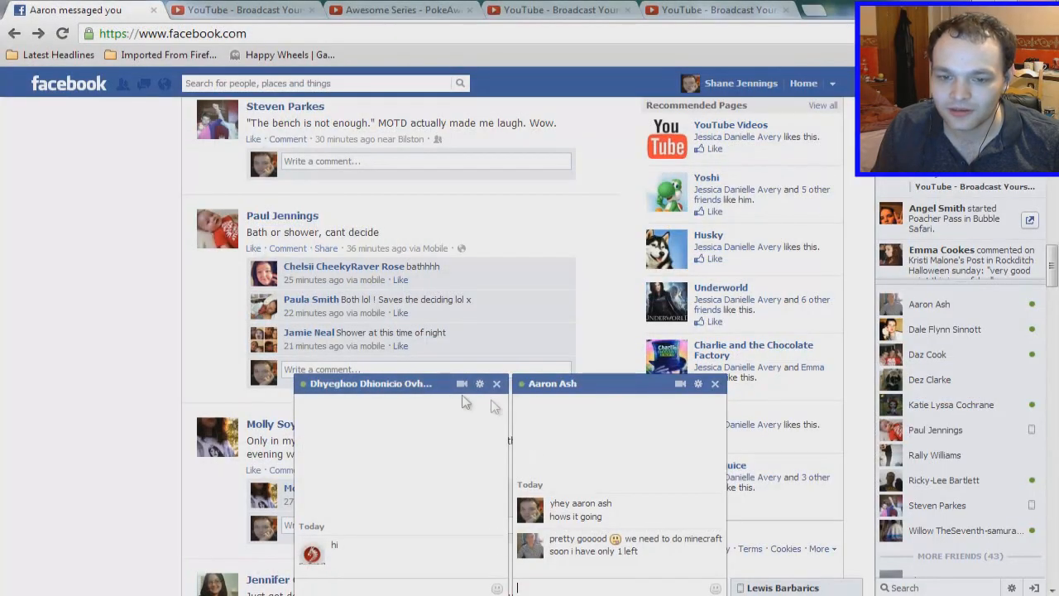
Step: Minimise the second chat and send the 'YOU'RE BEING R…' reply in the main conversation
click(496, 383)
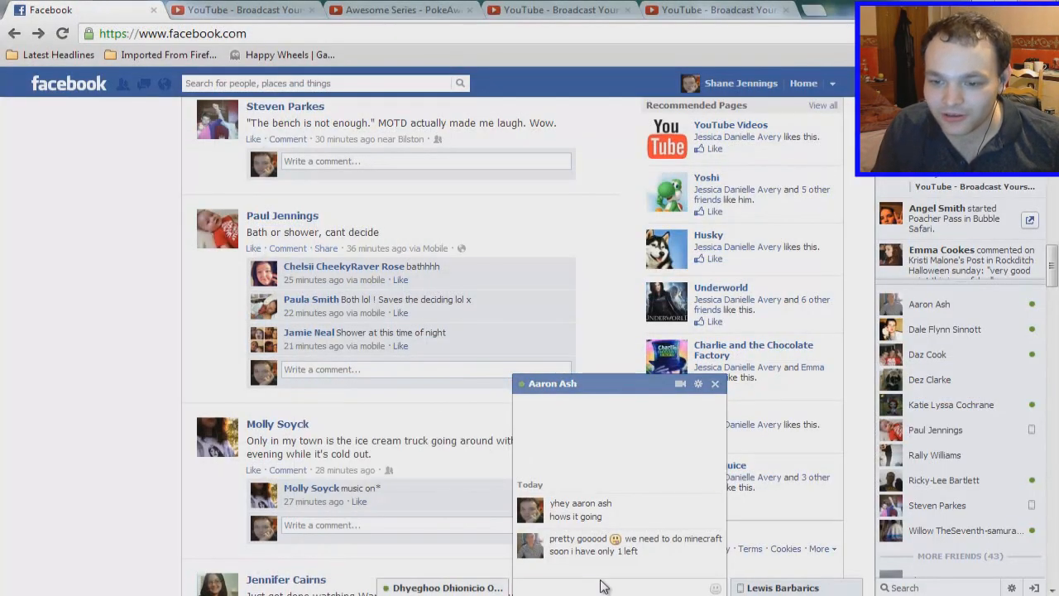
click(603, 588)
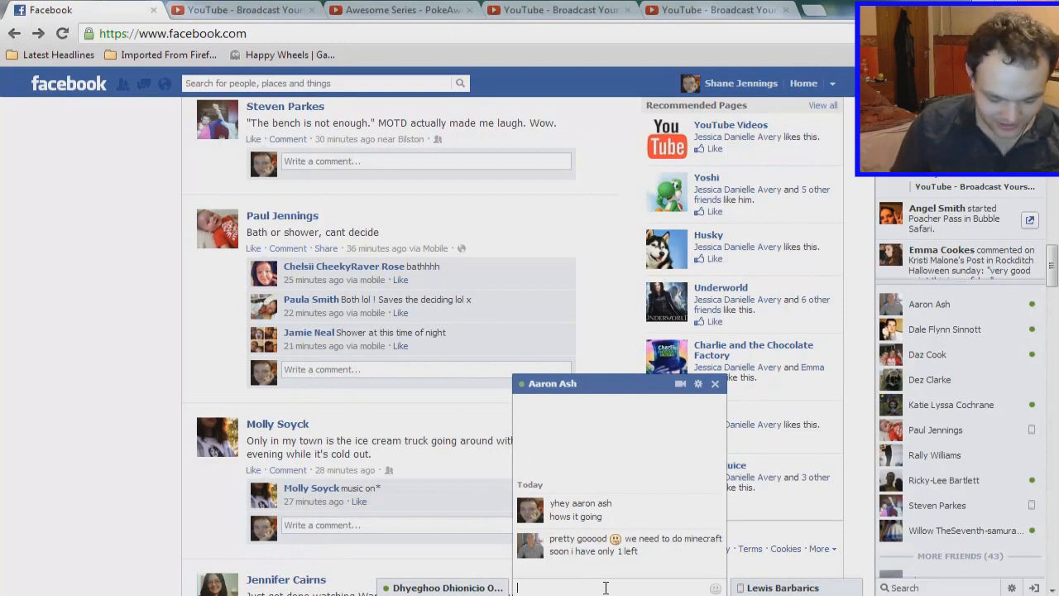
text(I HAVE NONE AND I)
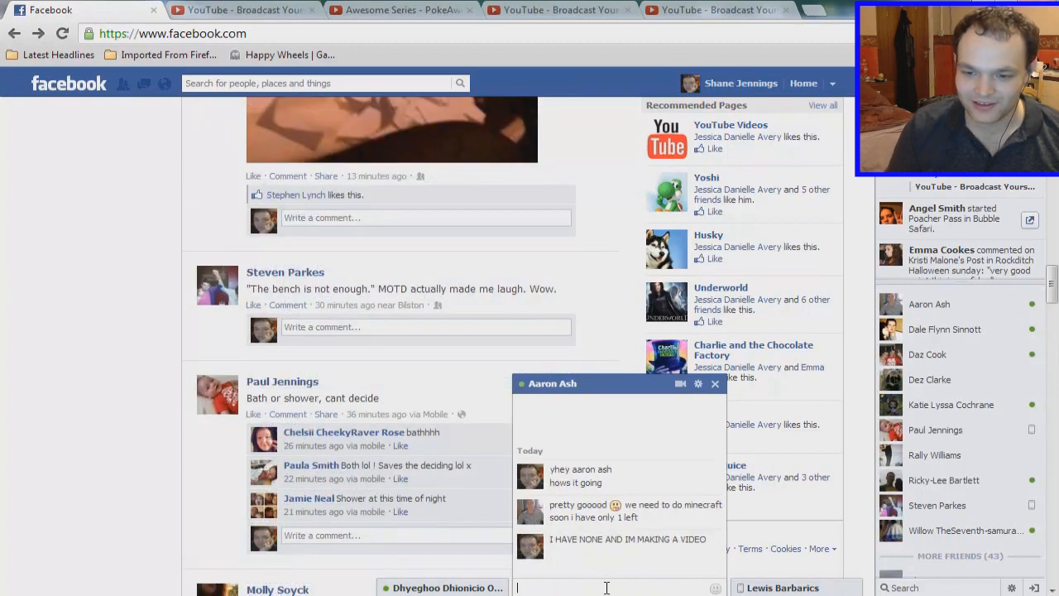
text(YOU'RE BEING R)
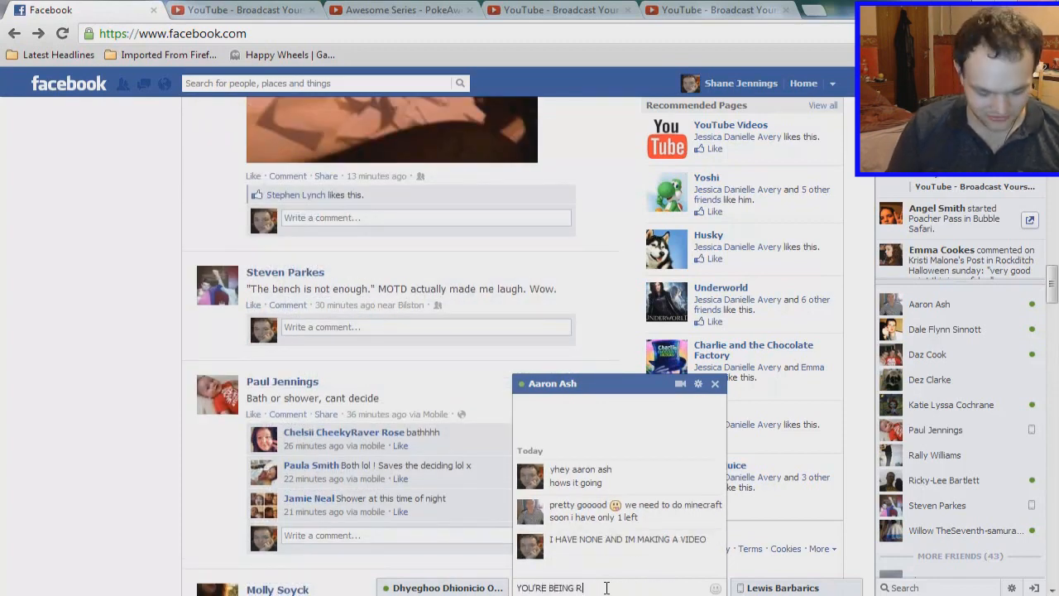
key(Return)
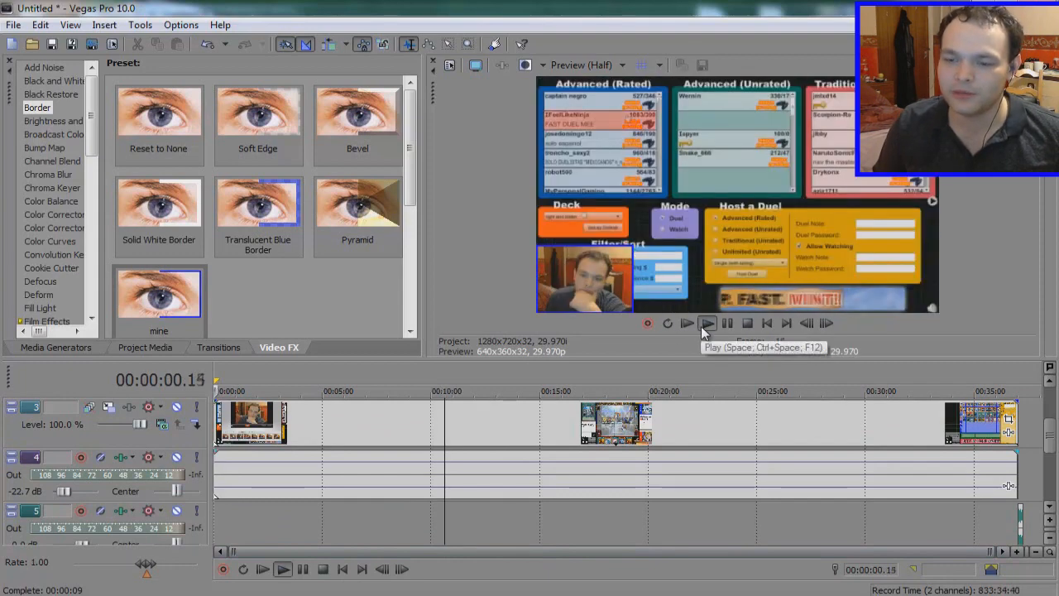
Step: Play a few seconds of preview around the ten-minute mark, then stop it
click(707, 322)
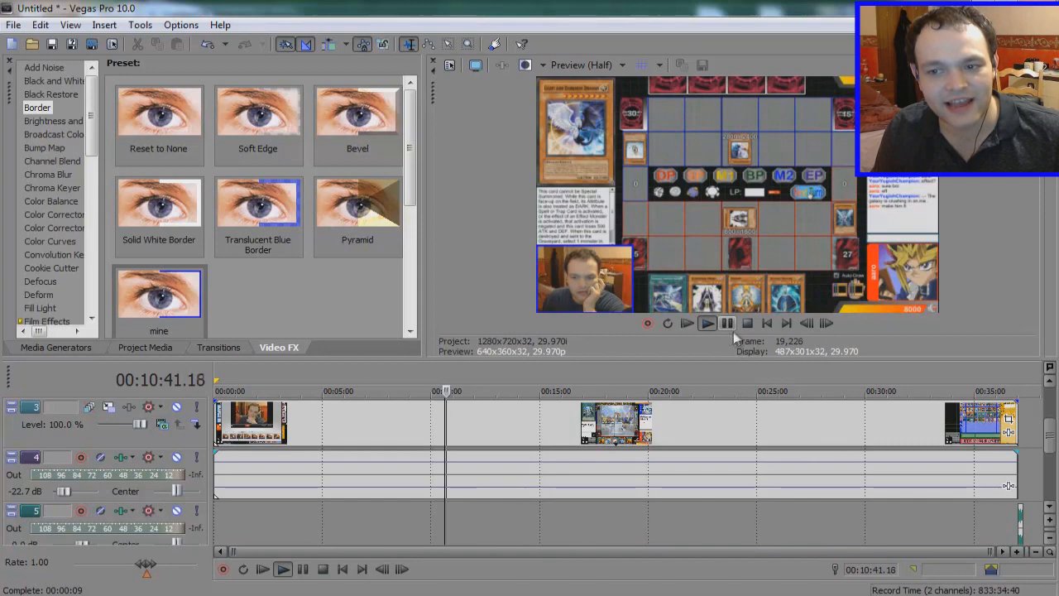
click(726, 323)
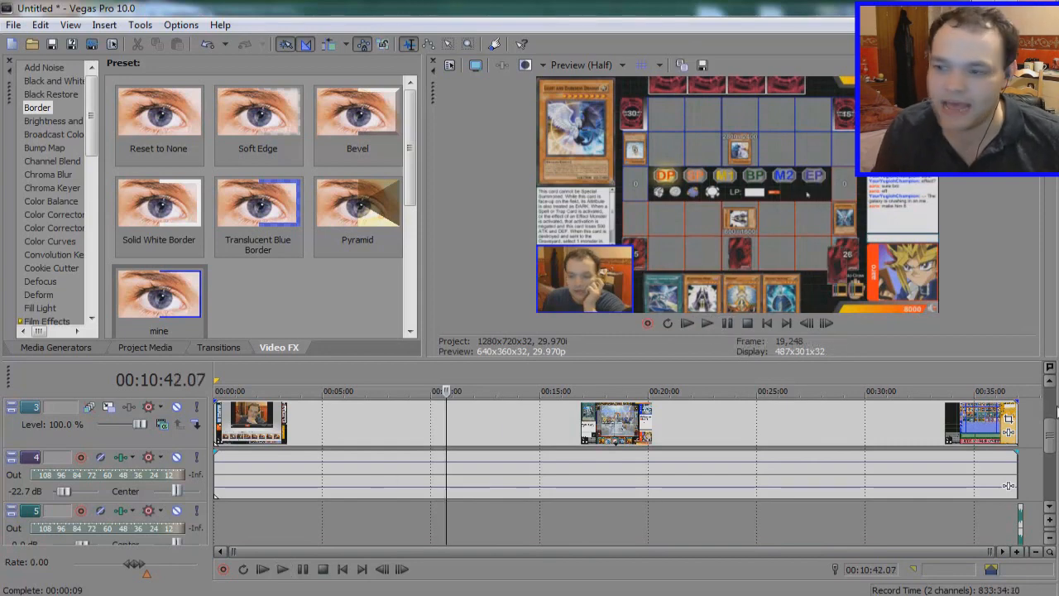
scroll(down, 3)
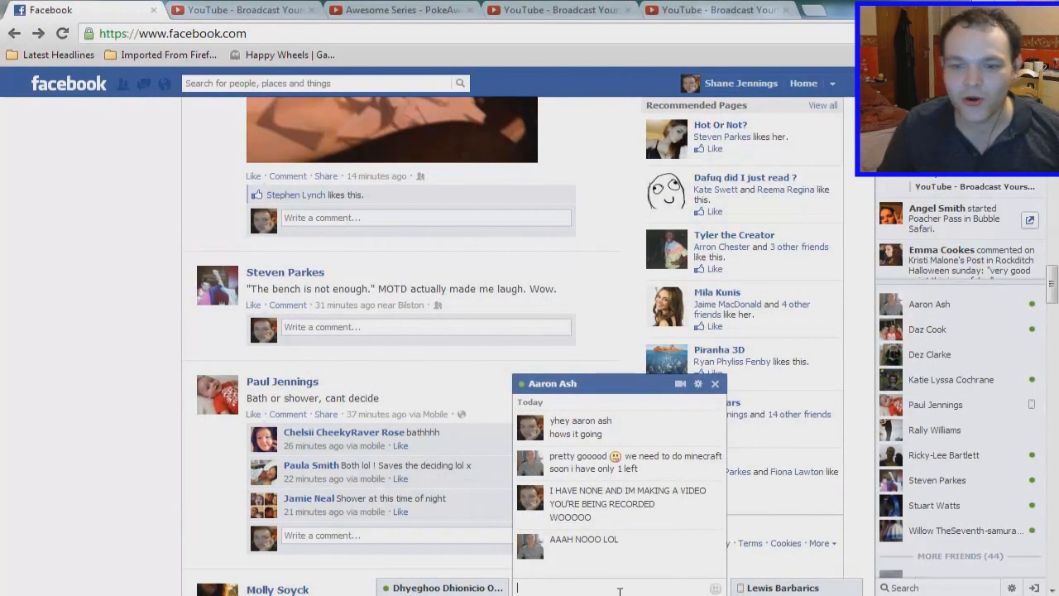
Step: Type the laughing reply 'OLLOLOL' into the Facebook chat
text(OLLOLOL)
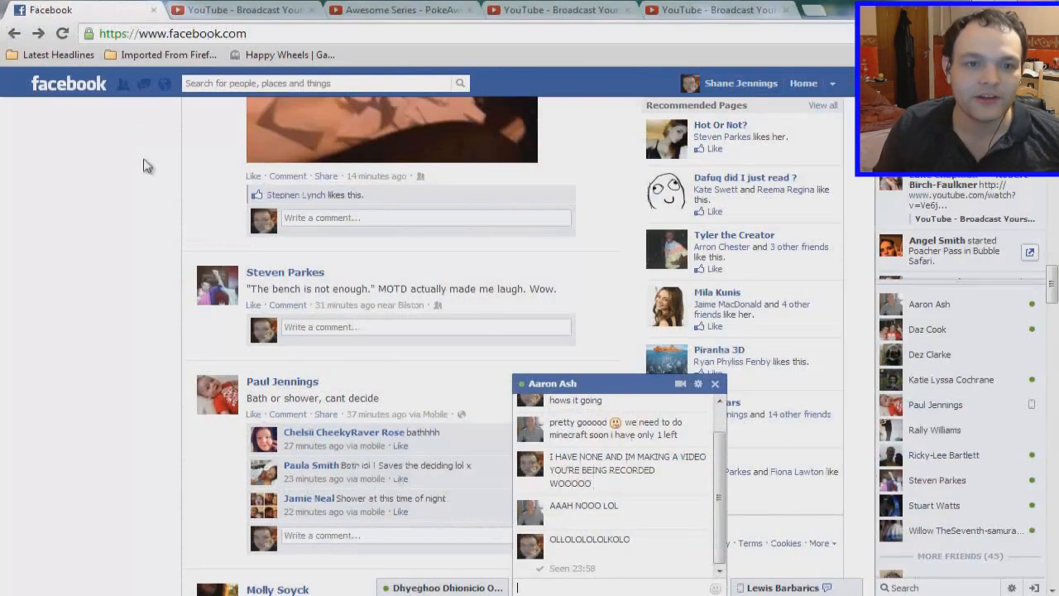
Step: Play the Game Grumps Kirby Part 16 video, skipping ahead to about 4:09
click(240, 9)
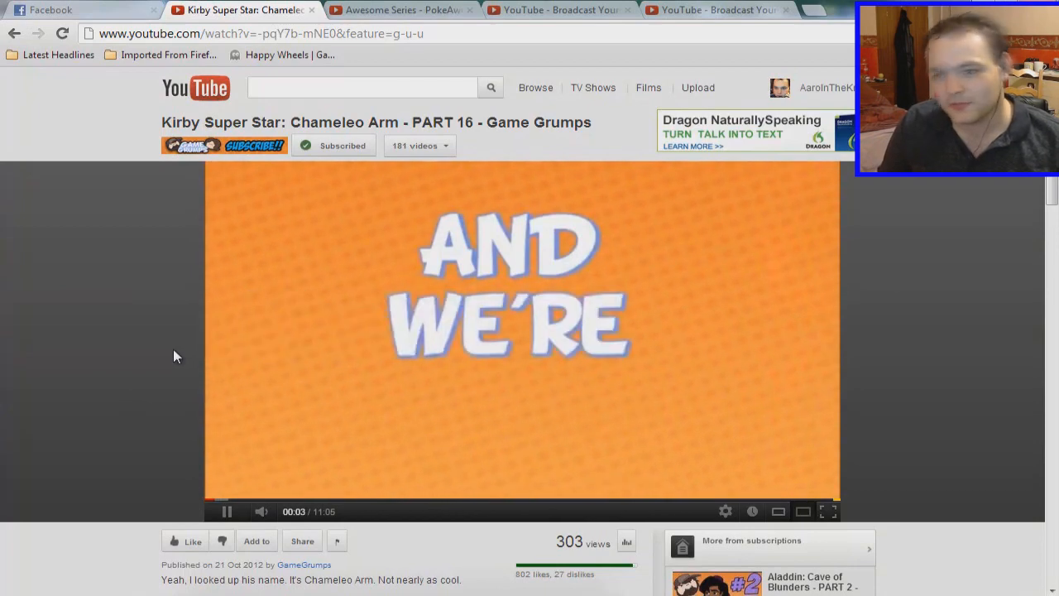
mouse_move(446, 501)
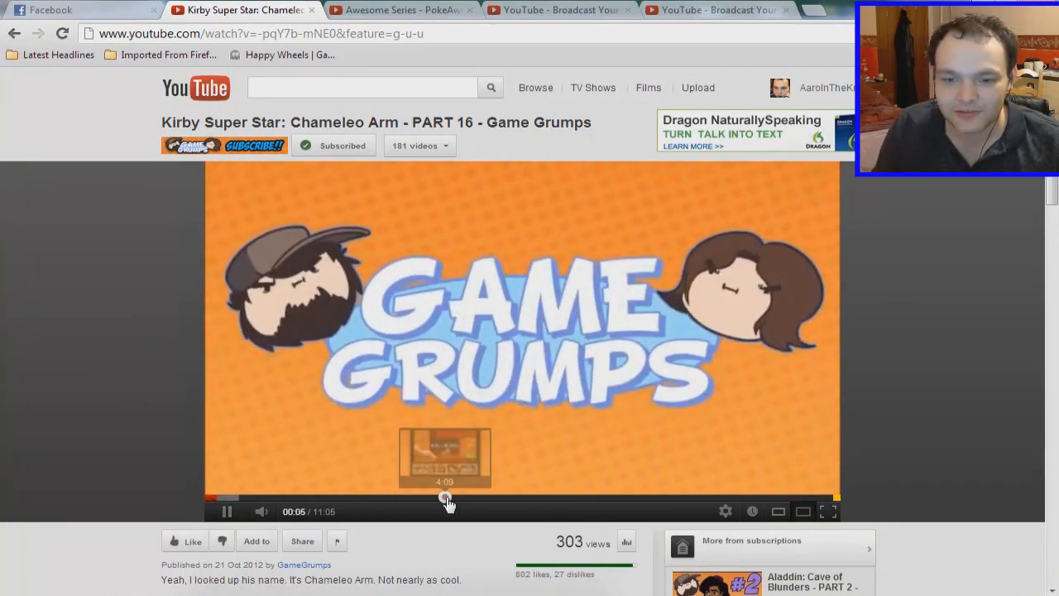
click(445, 496)
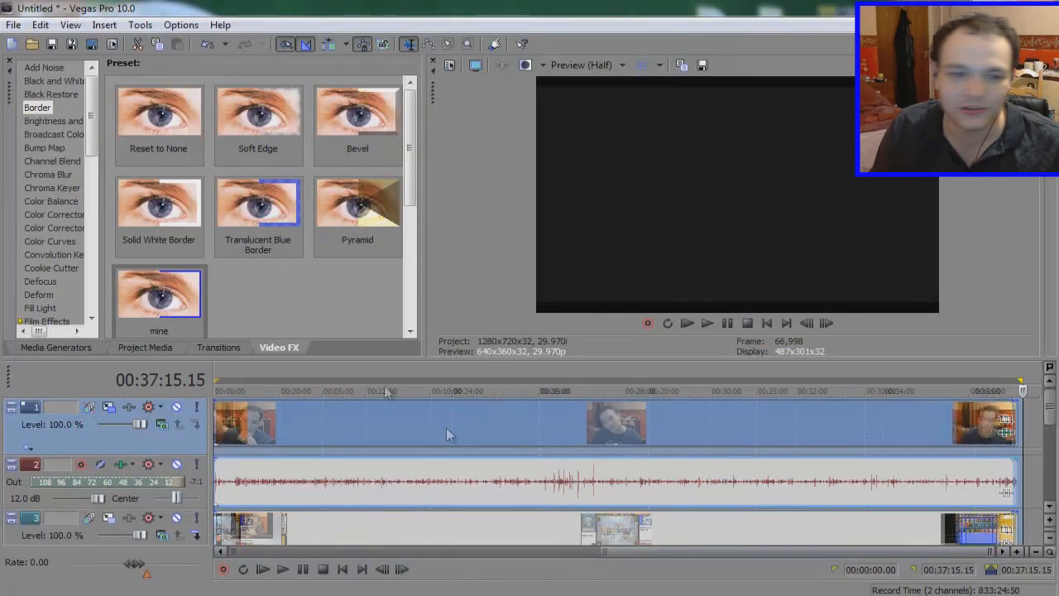
Step: Render the project to the desktop as a 6 Mbps HD 720-30p WMV file
click(14, 24)
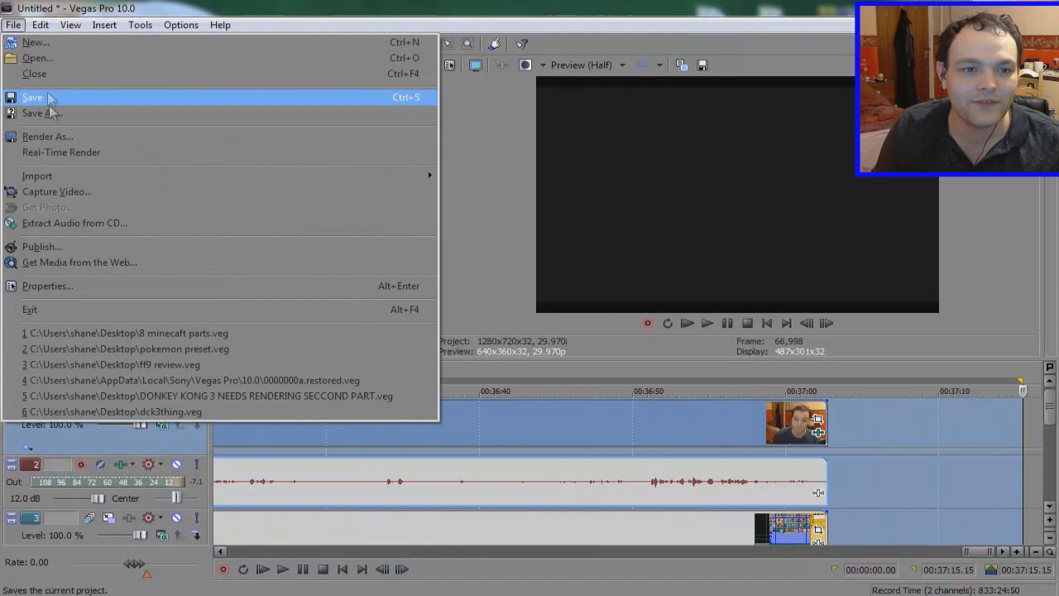
click(47, 137)
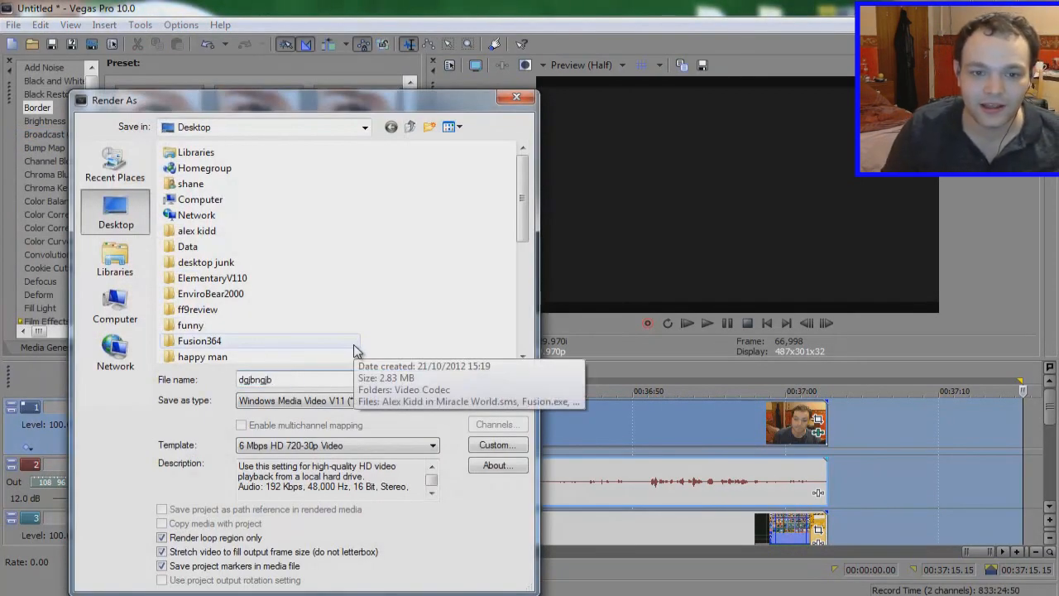
click(478, 455)
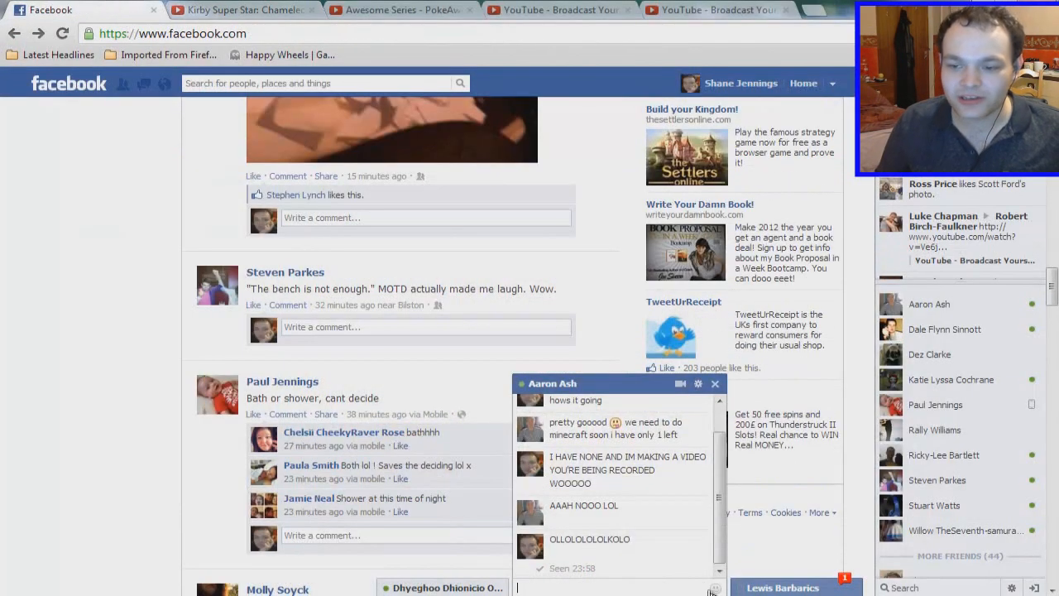
click(782, 587)
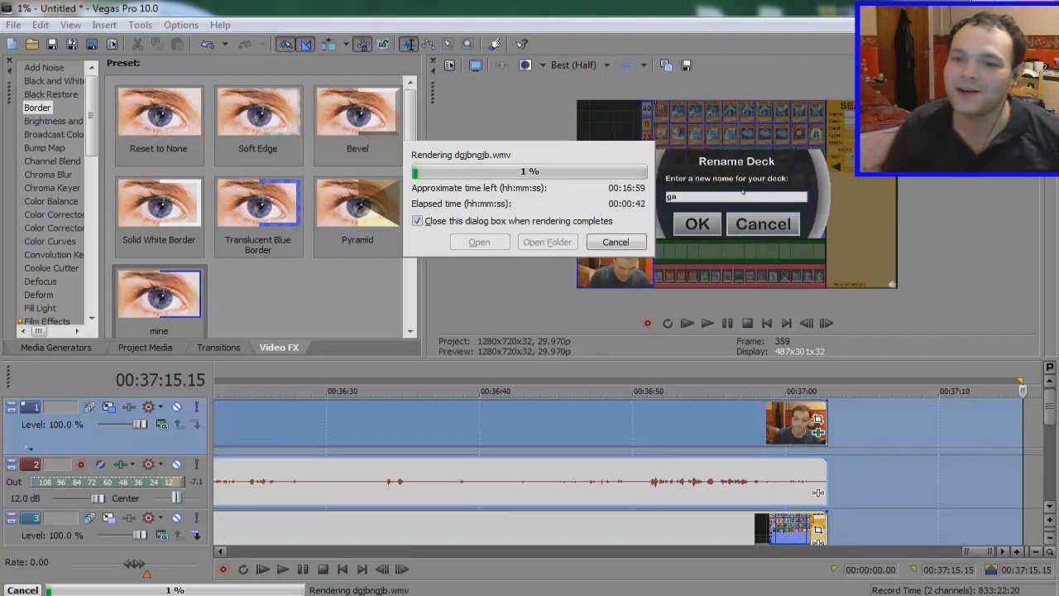
Step: Type 'laxy', 'p', 'hoton' and click in the window while dgjbngjb.wmv keeps rendering
text(laxy)
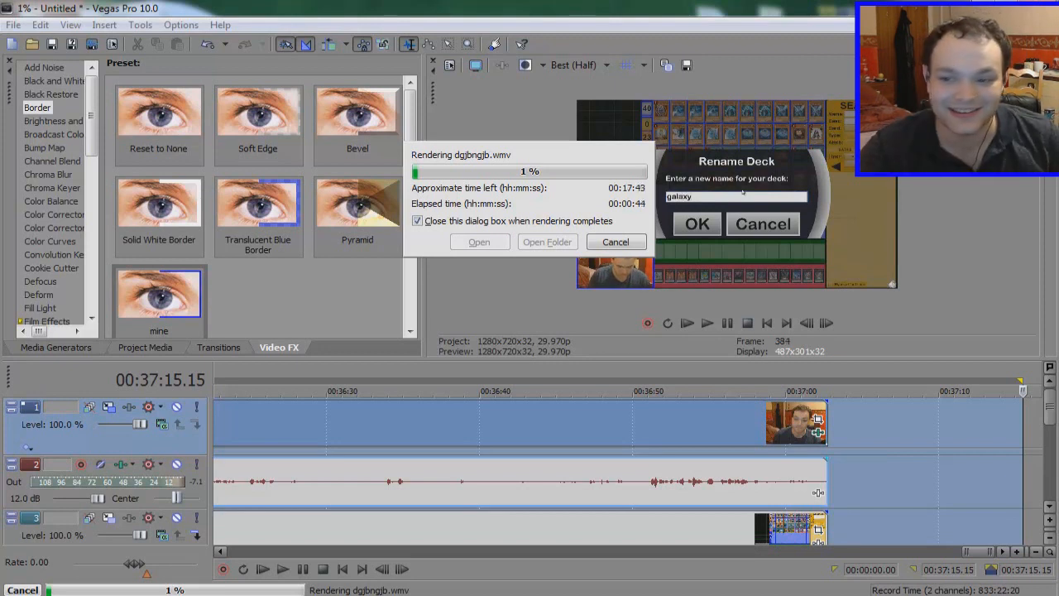
text(p)
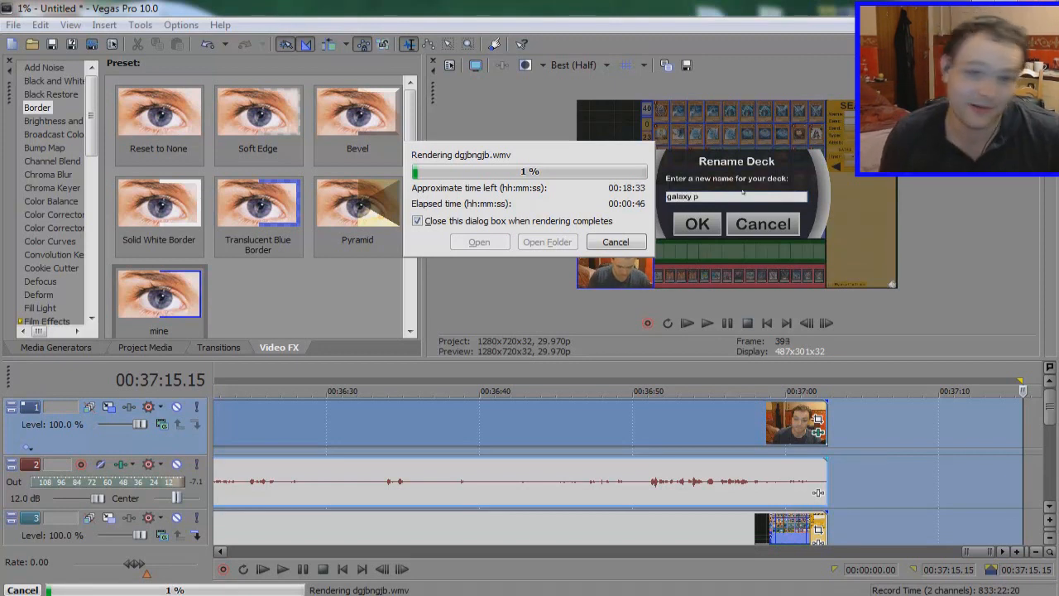
text(hoton)
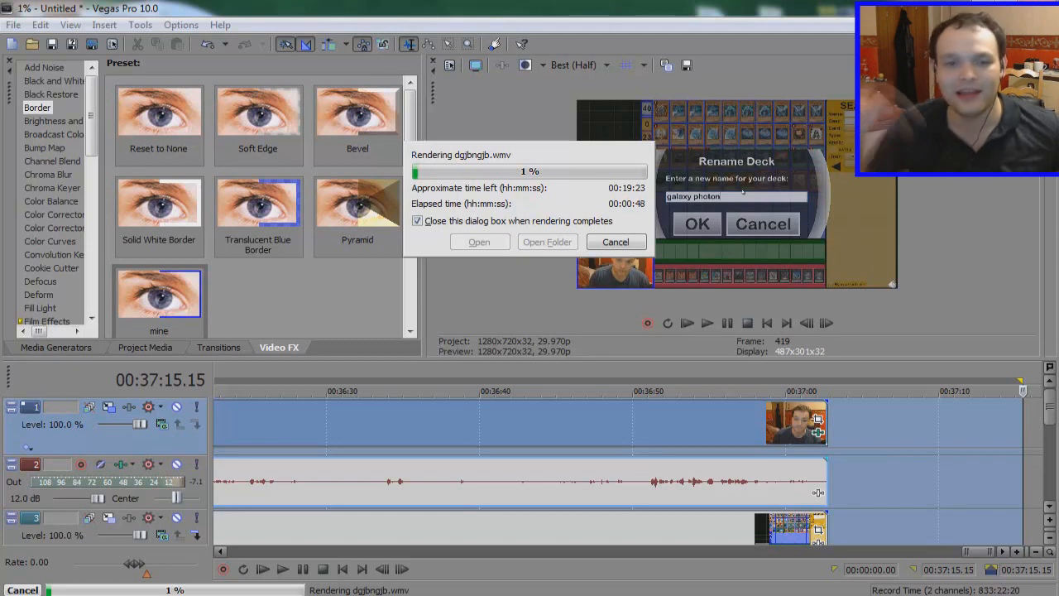
click(697, 223)
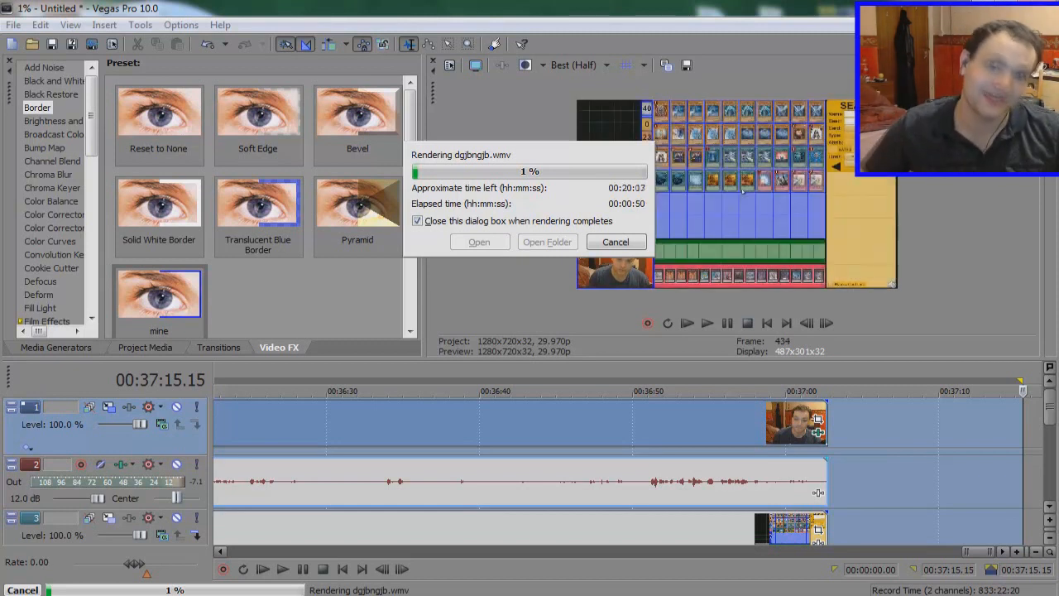